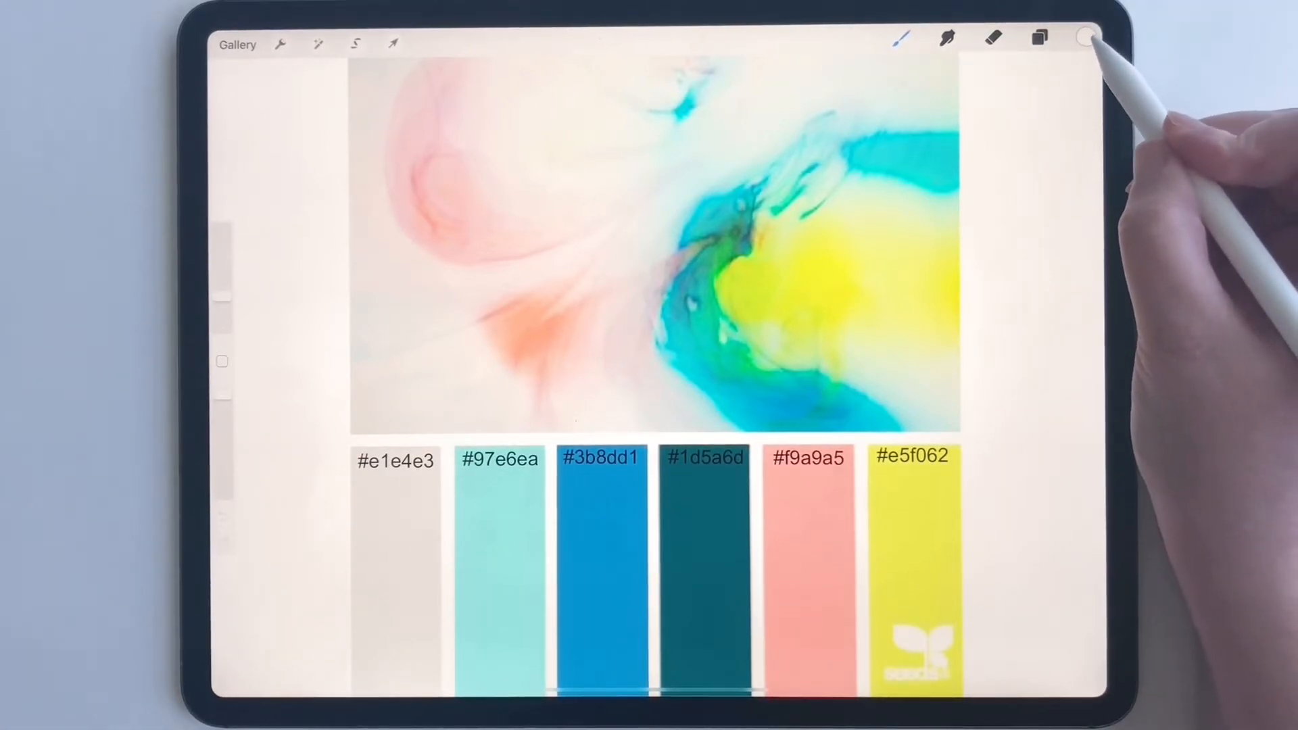
# Open the Colors panel and show its Palettes list.
pyautogui.click(1085, 37)
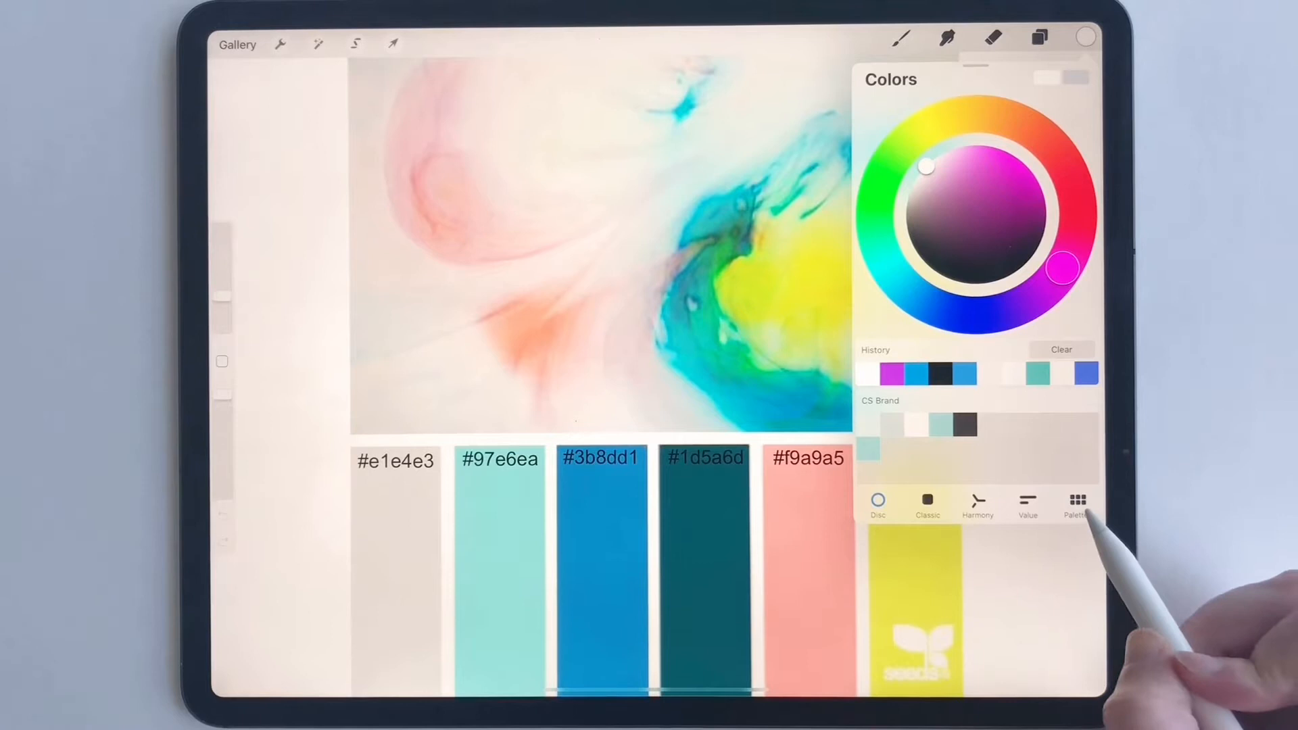
pyautogui.click(1077, 505)
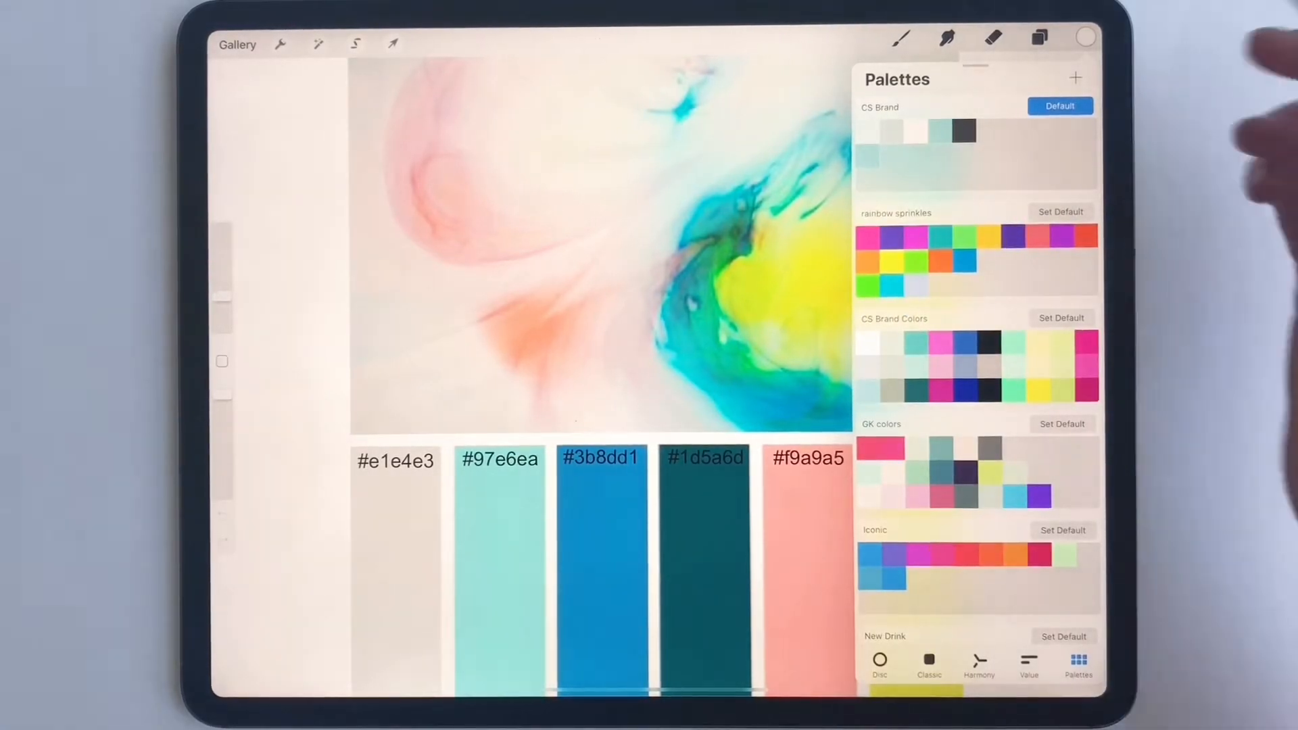
# Create a new empty palette named 'new palette 1'.
pyautogui.click(1075, 78)
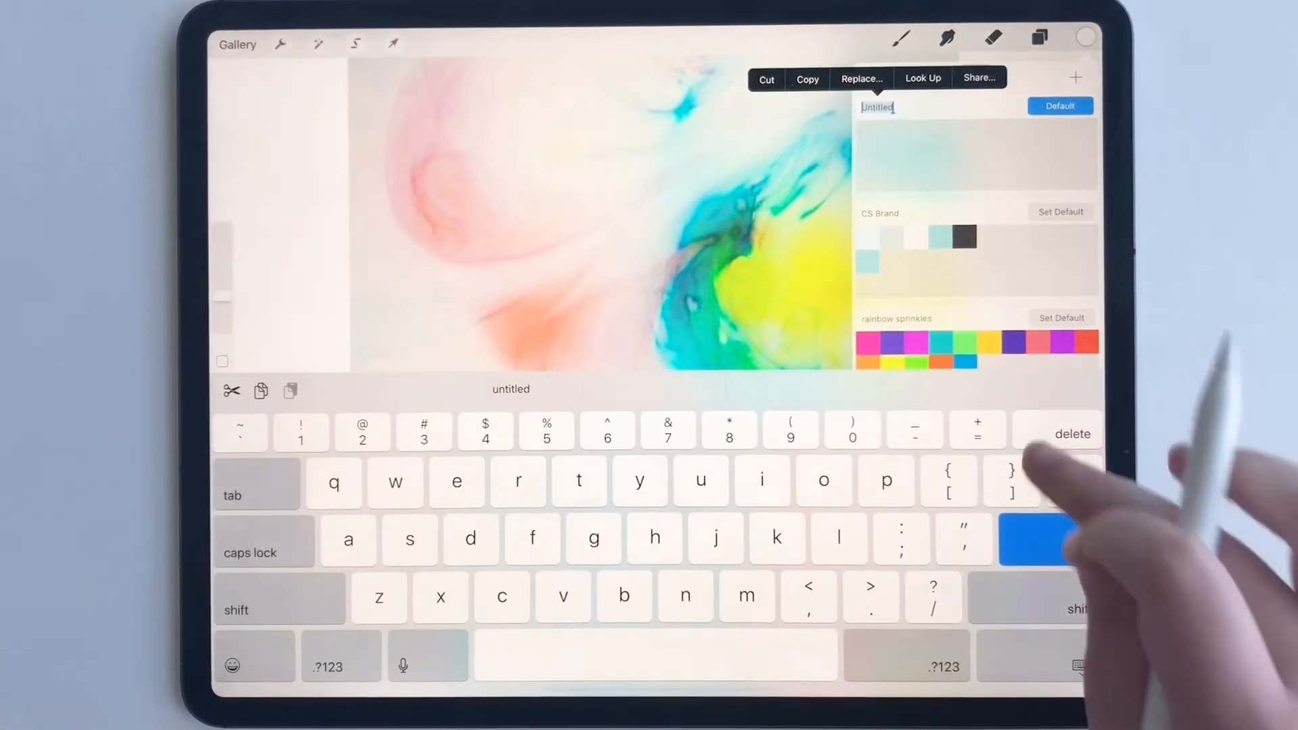
pyautogui.write('new')
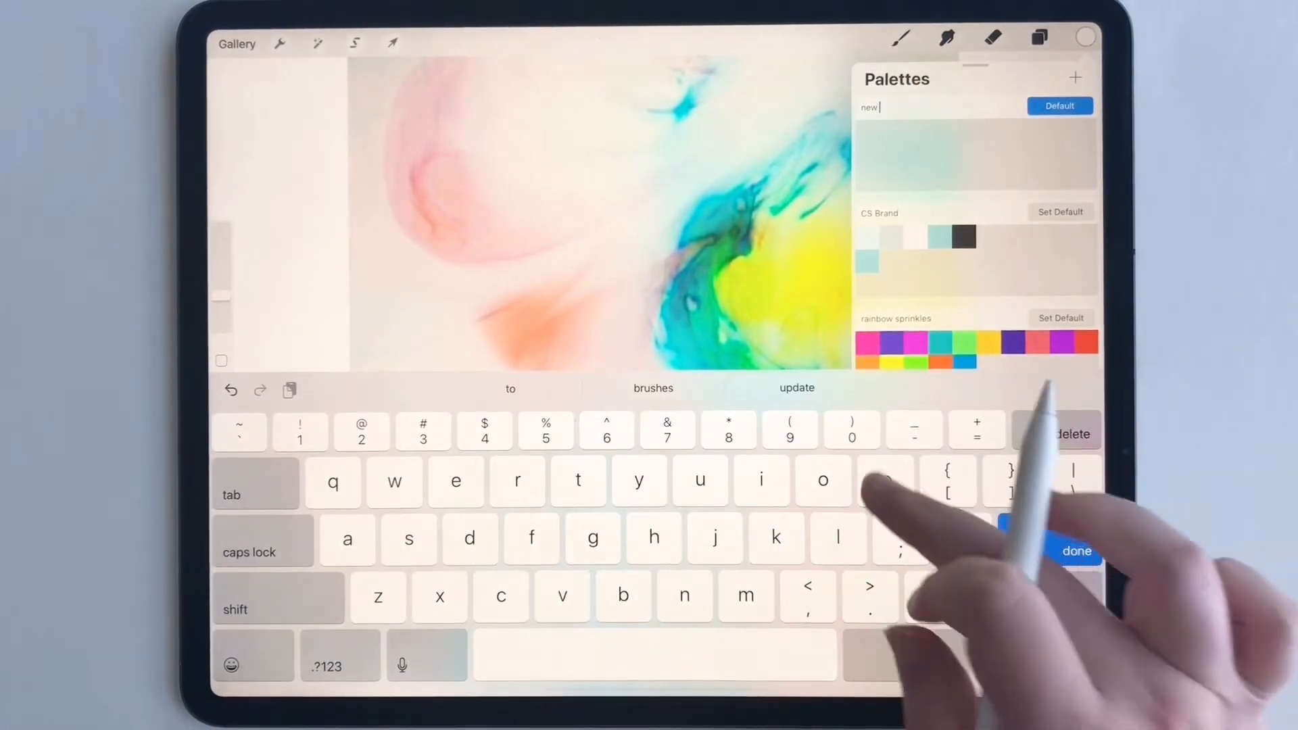
pyautogui.write('alette 1')
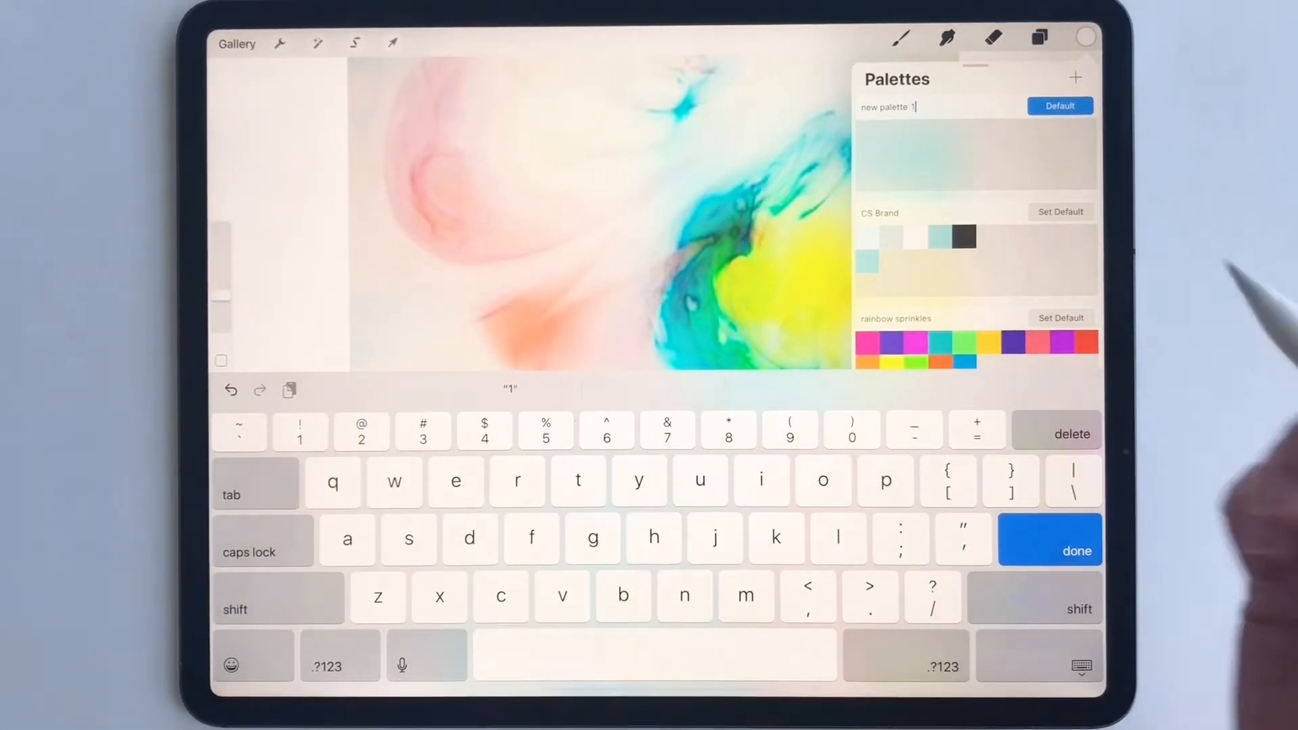
pyautogui.click(1077, 538)
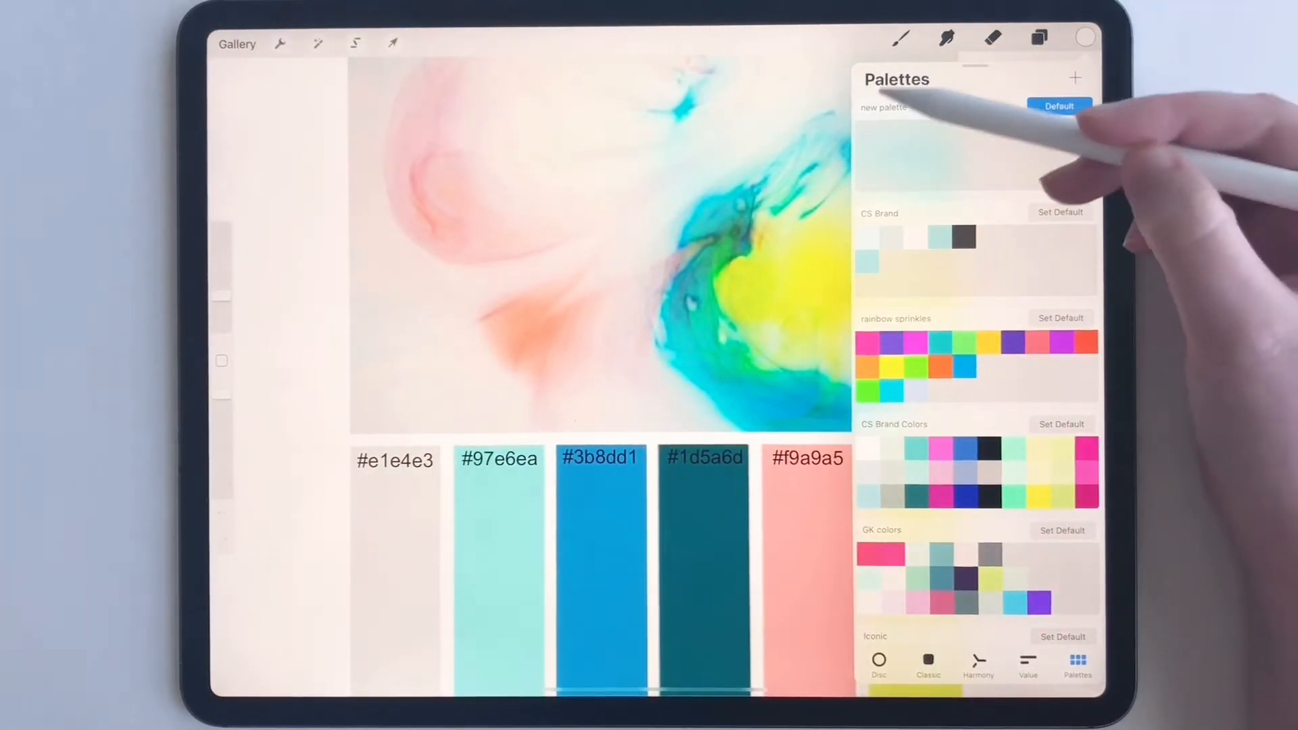
# Switch the Colors panel to the Value view with the hexadecimal field.
pyautogui.click(1076, 78)
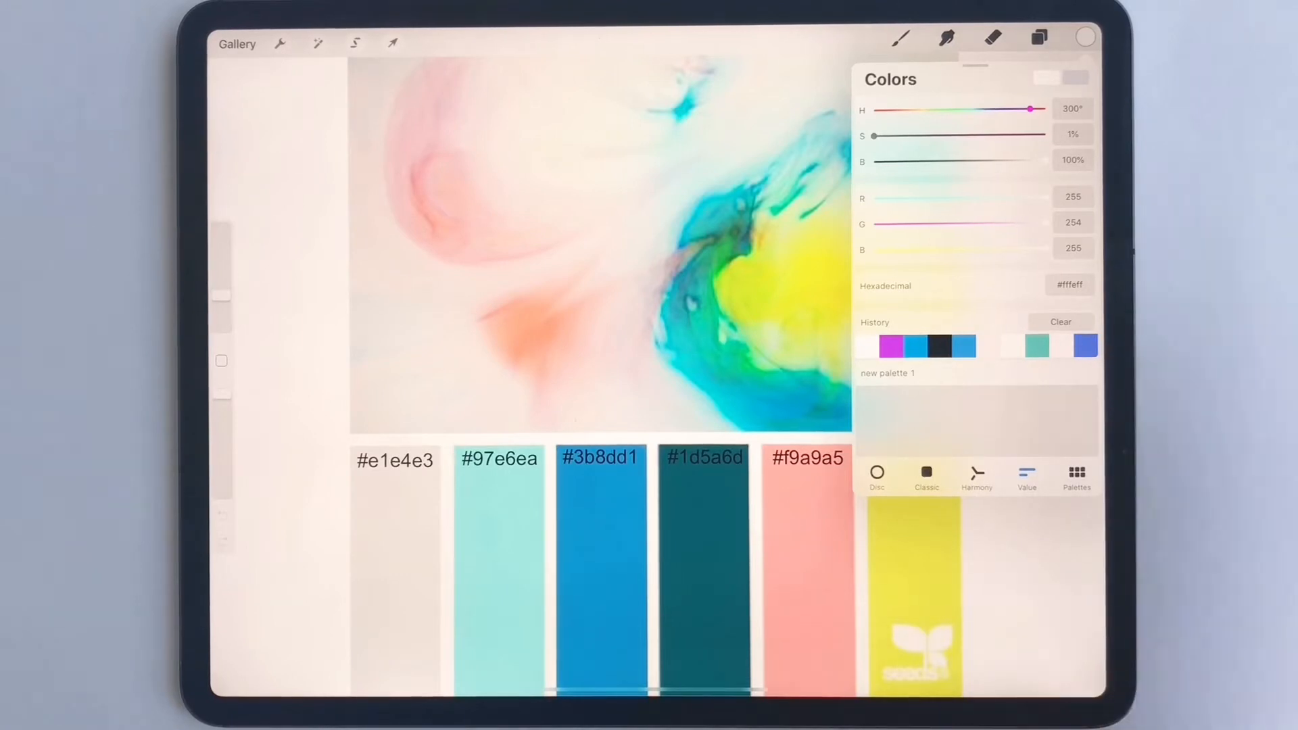
# Set the active colour to light grey hex e1e4e3.
pyautogui.click(1067, 284)
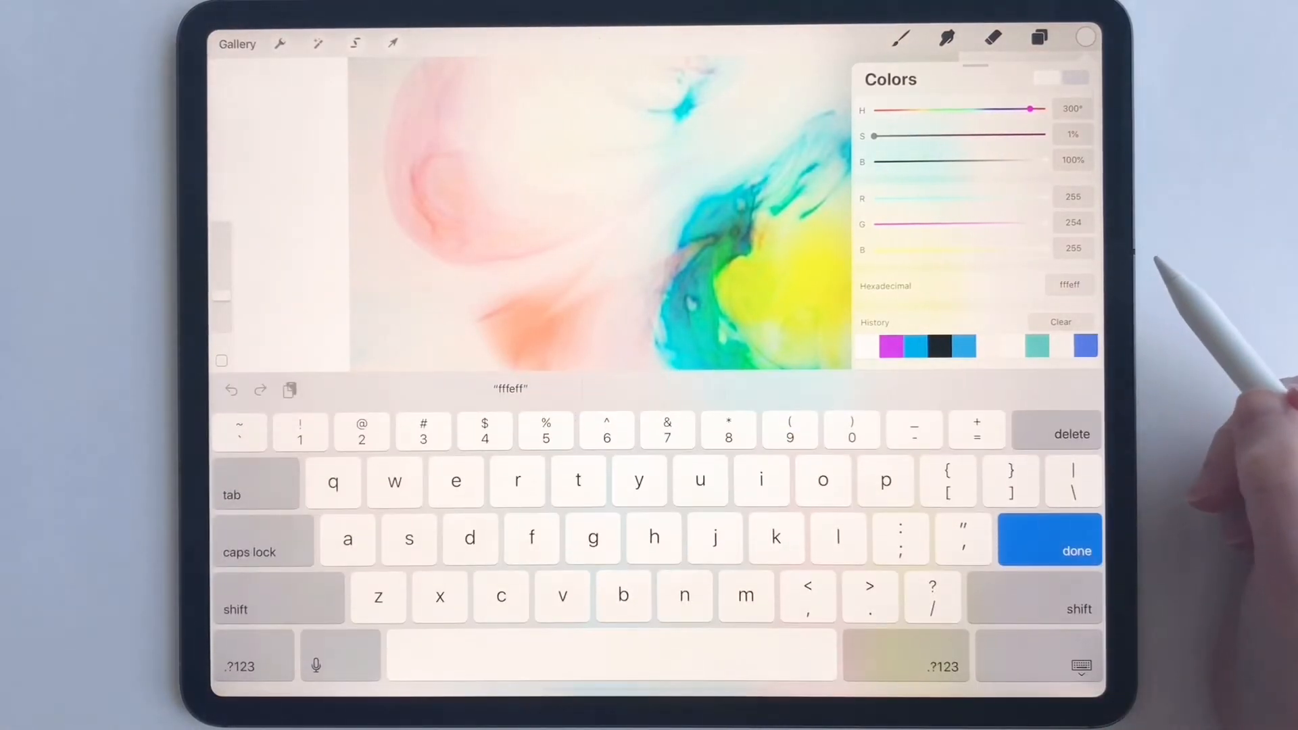
pyautogui.click(1076, 550)
pyautogui.write('e1')
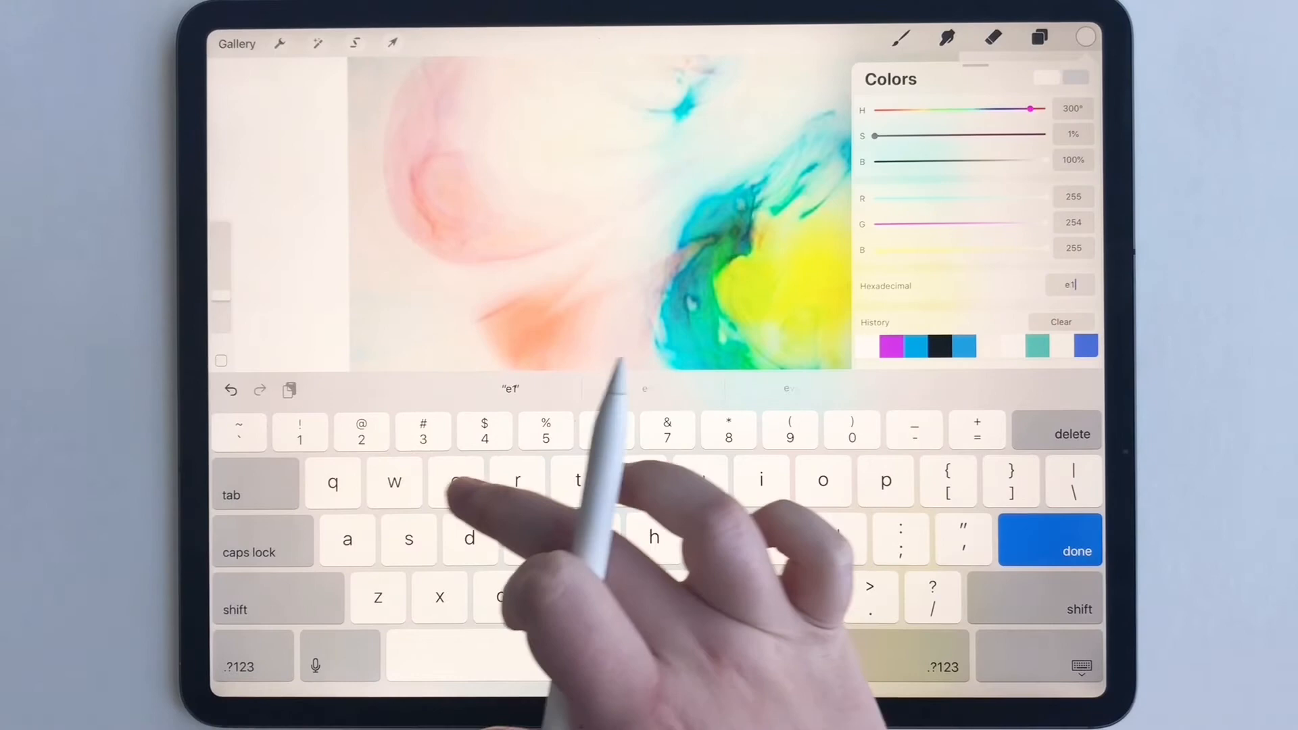
pyautogui.write('e4e3')
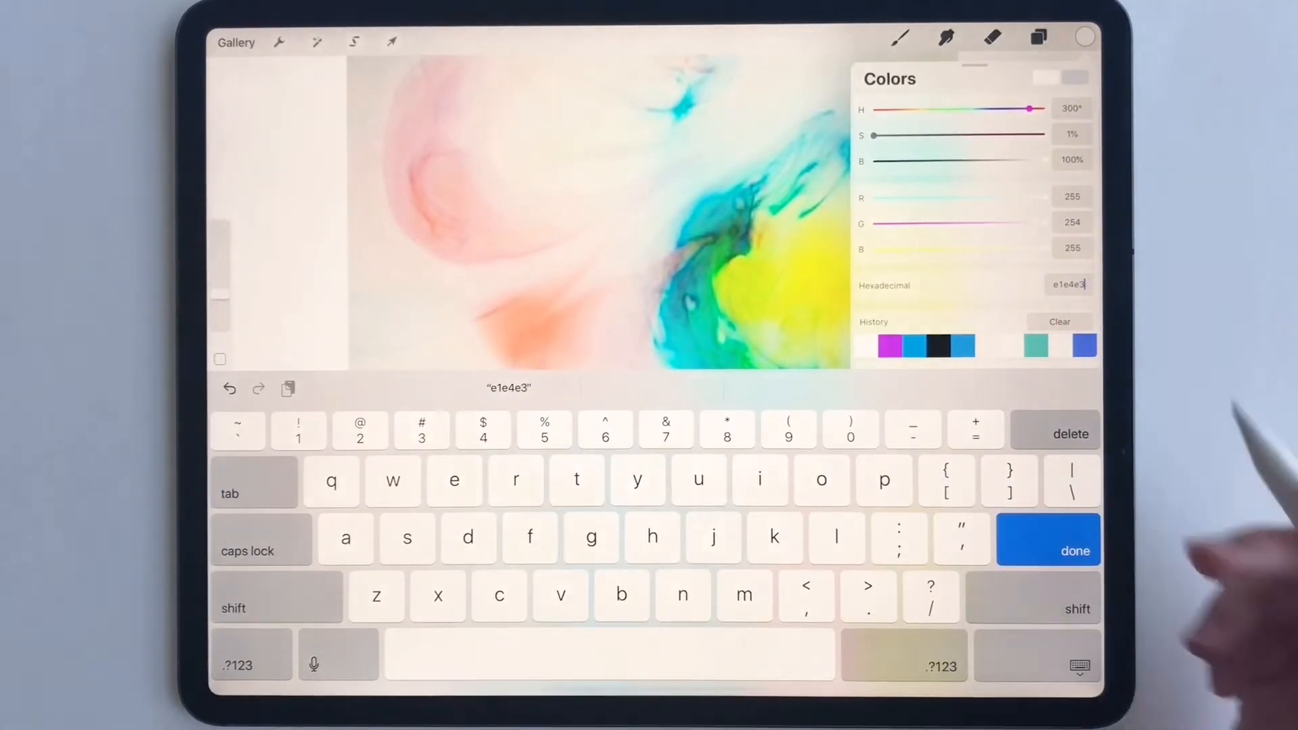
pyautogui.click(1074, 538)
pyautogui.write('97')
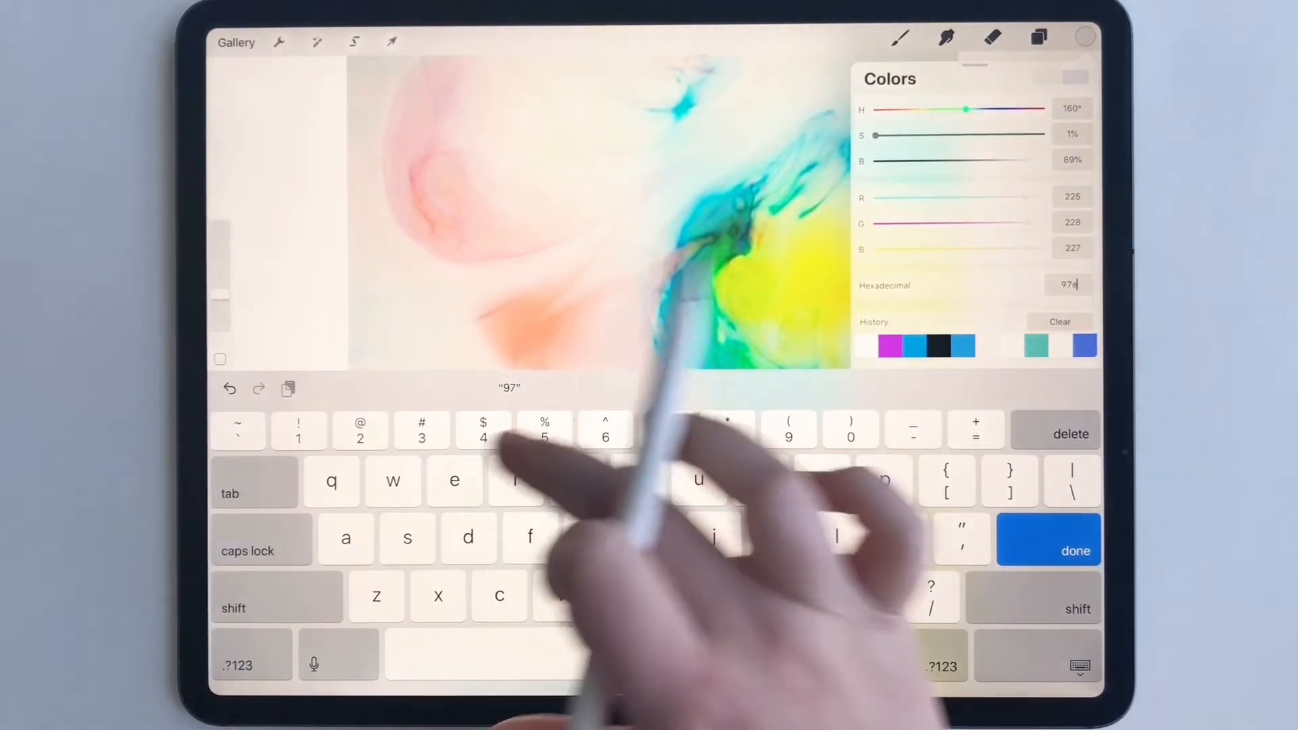
# Set the active colour to aqua hex 97e6ea.
pyautogui.write('6ea')
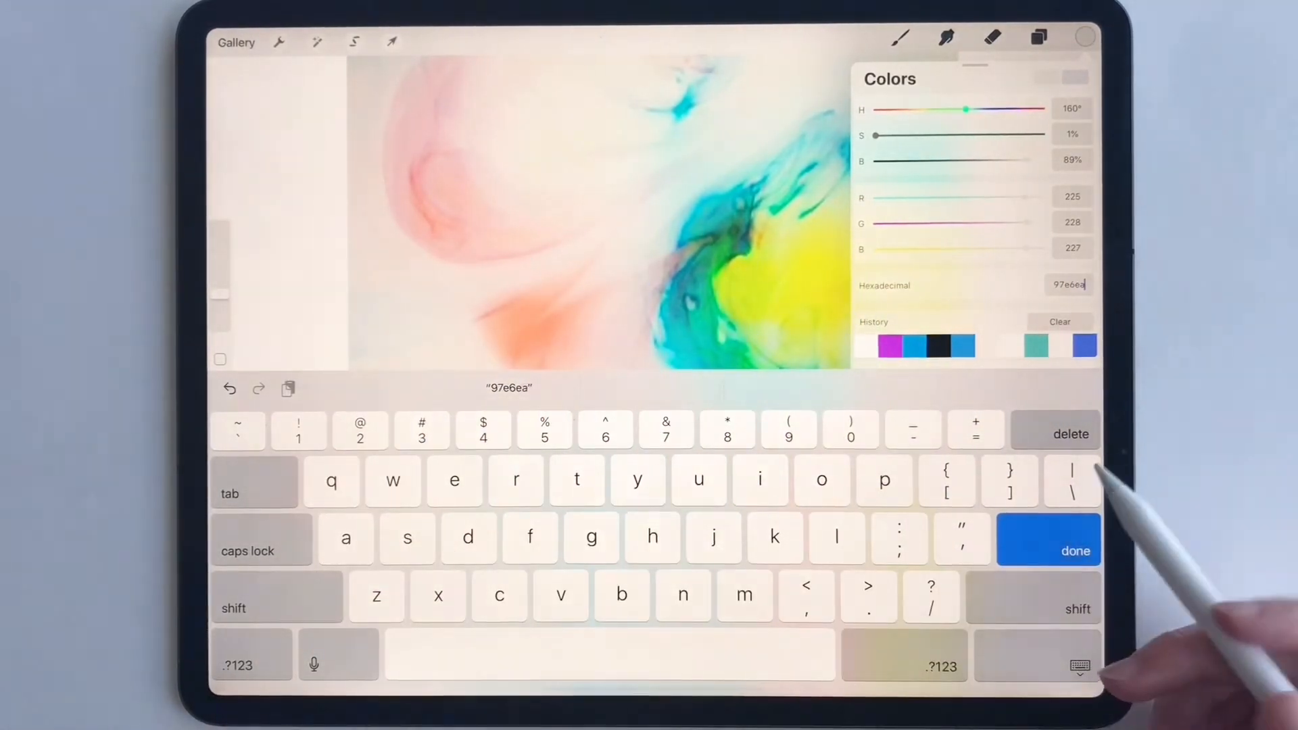
pyautogui.click(1075, 539)
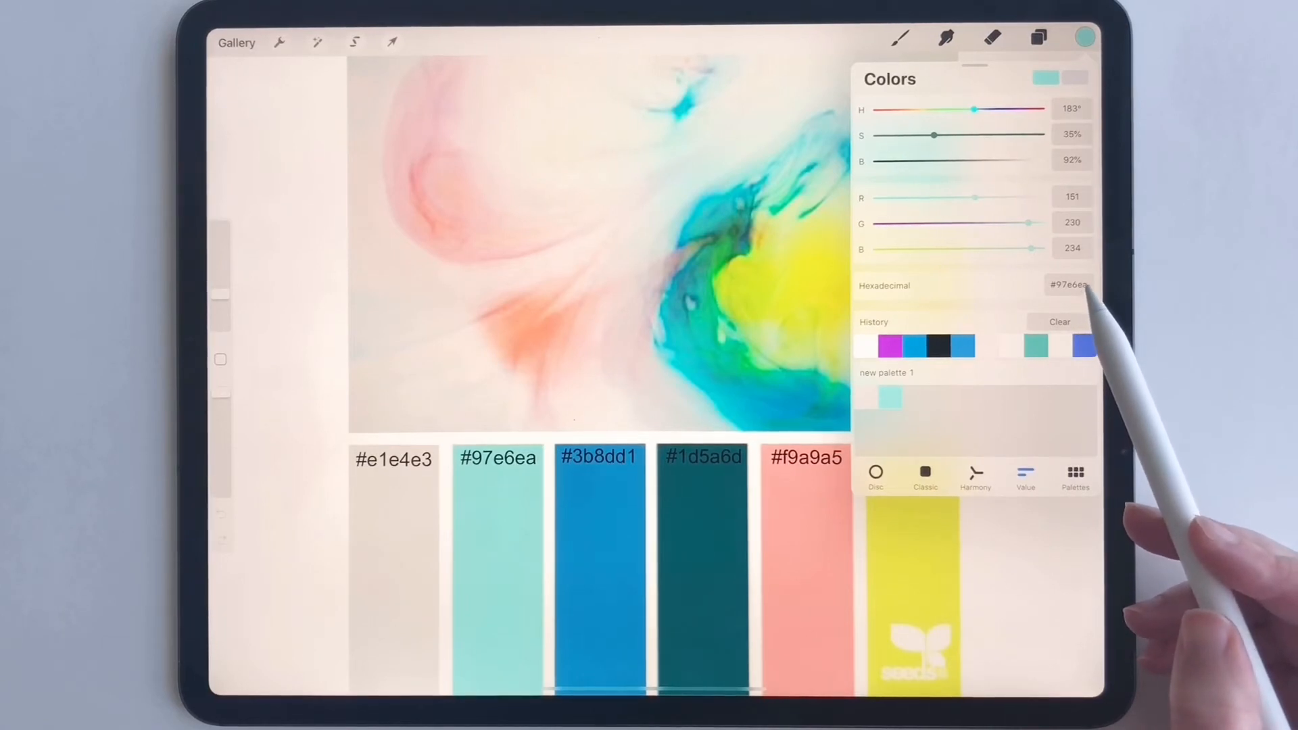
# Enter blue #3b8dd1, then dark teal #1d5a6d, adding both swatches to 'new palette 1'.
pyautogui.click(1067, 285)
pyautogui.write('3b8dd1')
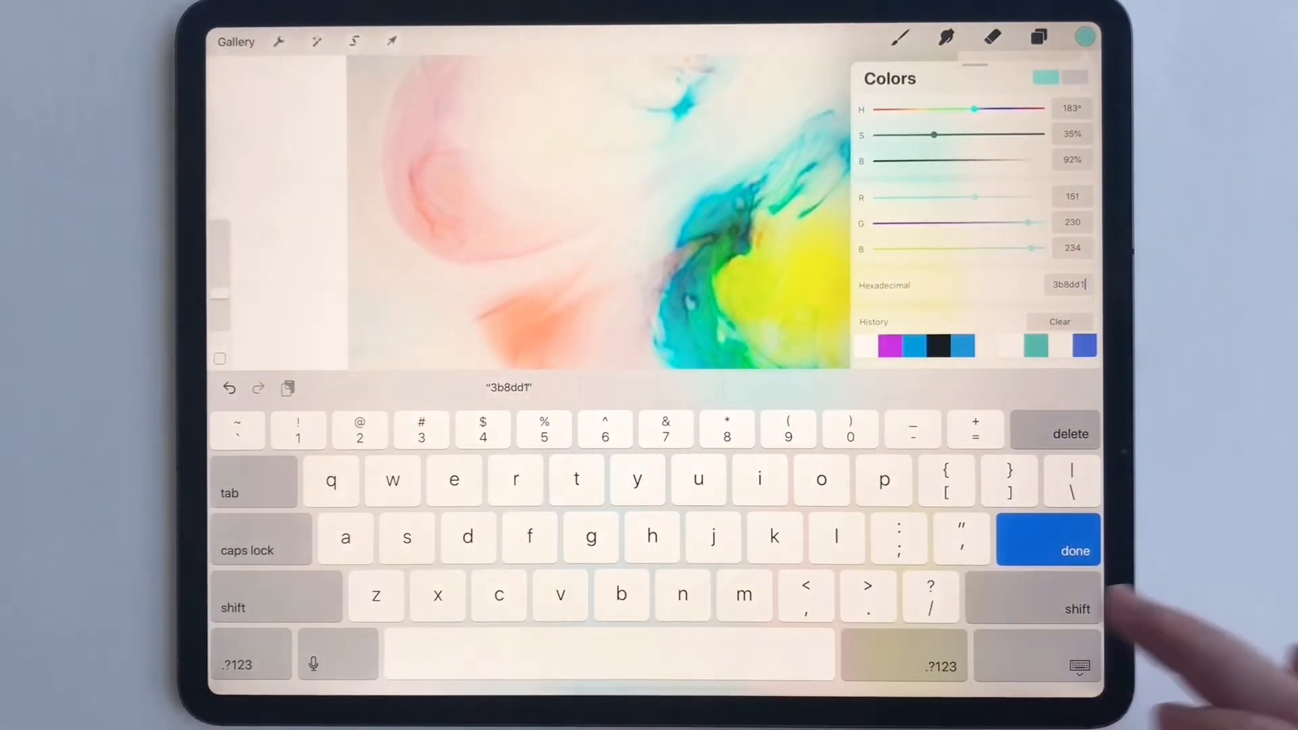
pyautogui.click(1074, 551)
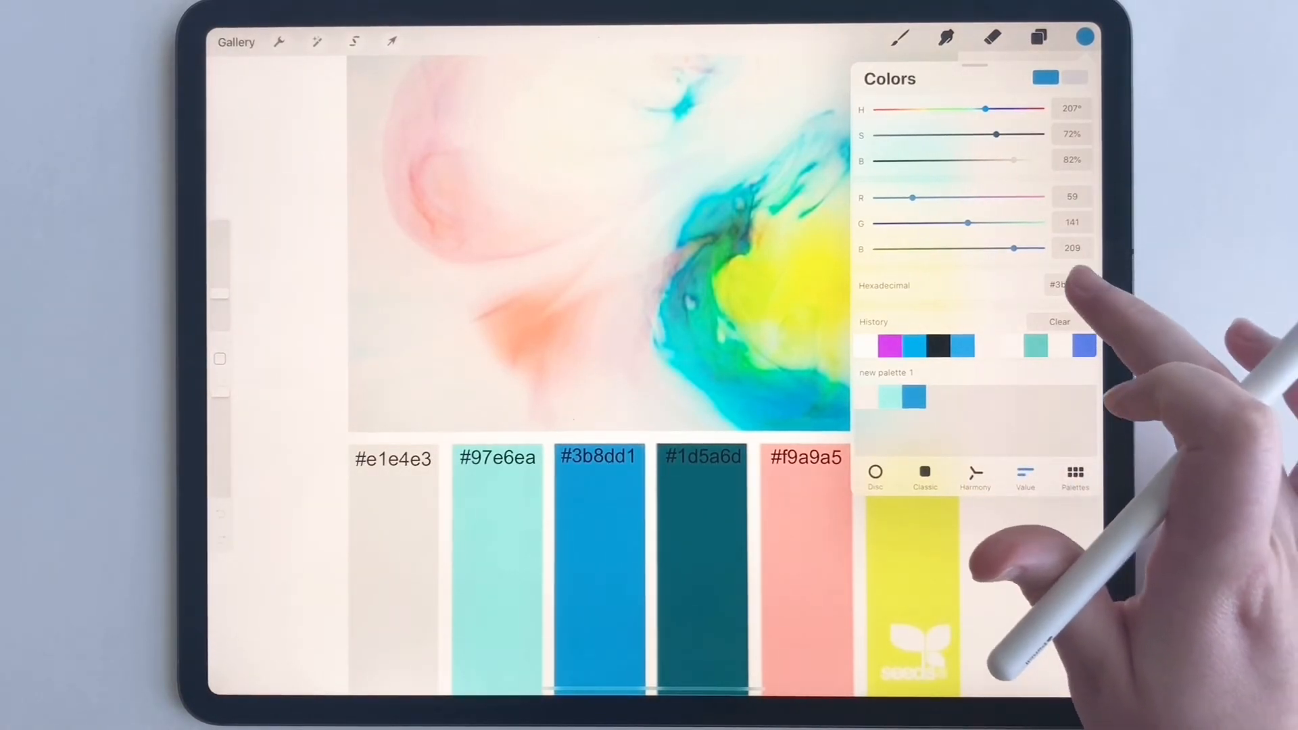
pyautogui.click(1059, 285)
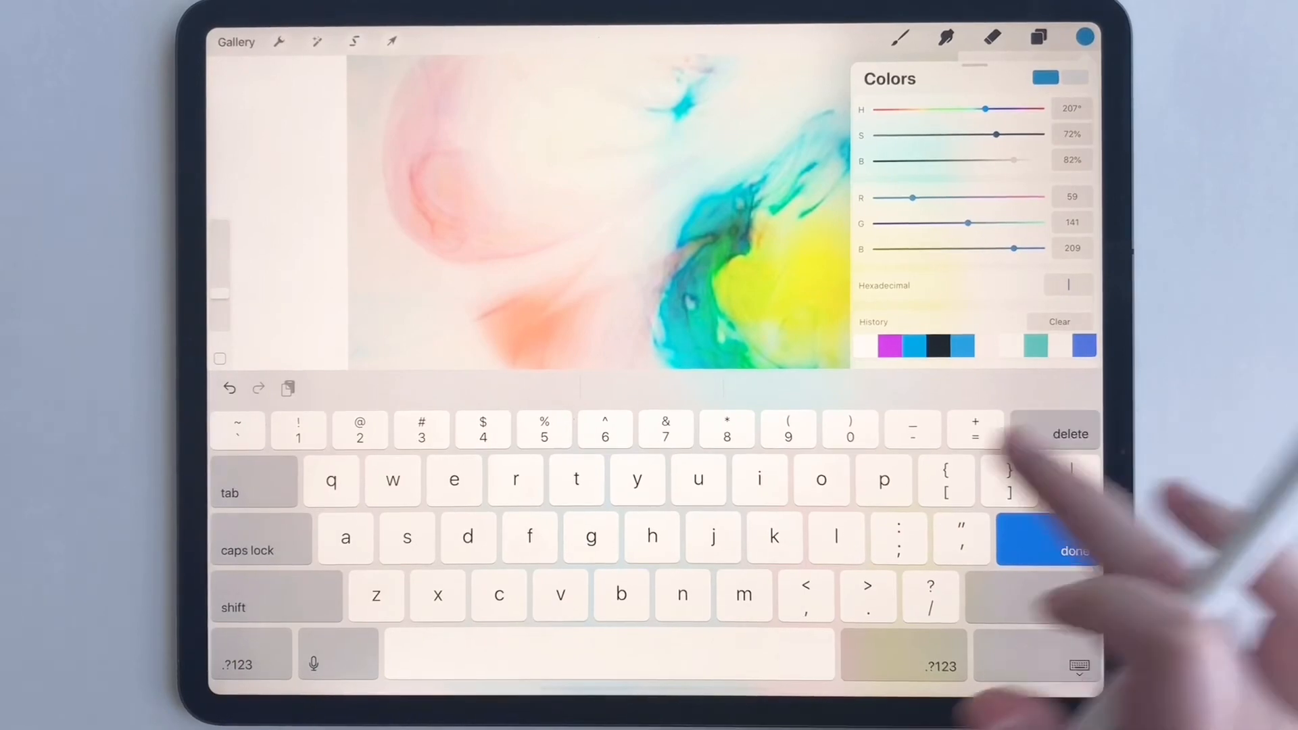
pyautogui.write('1d')
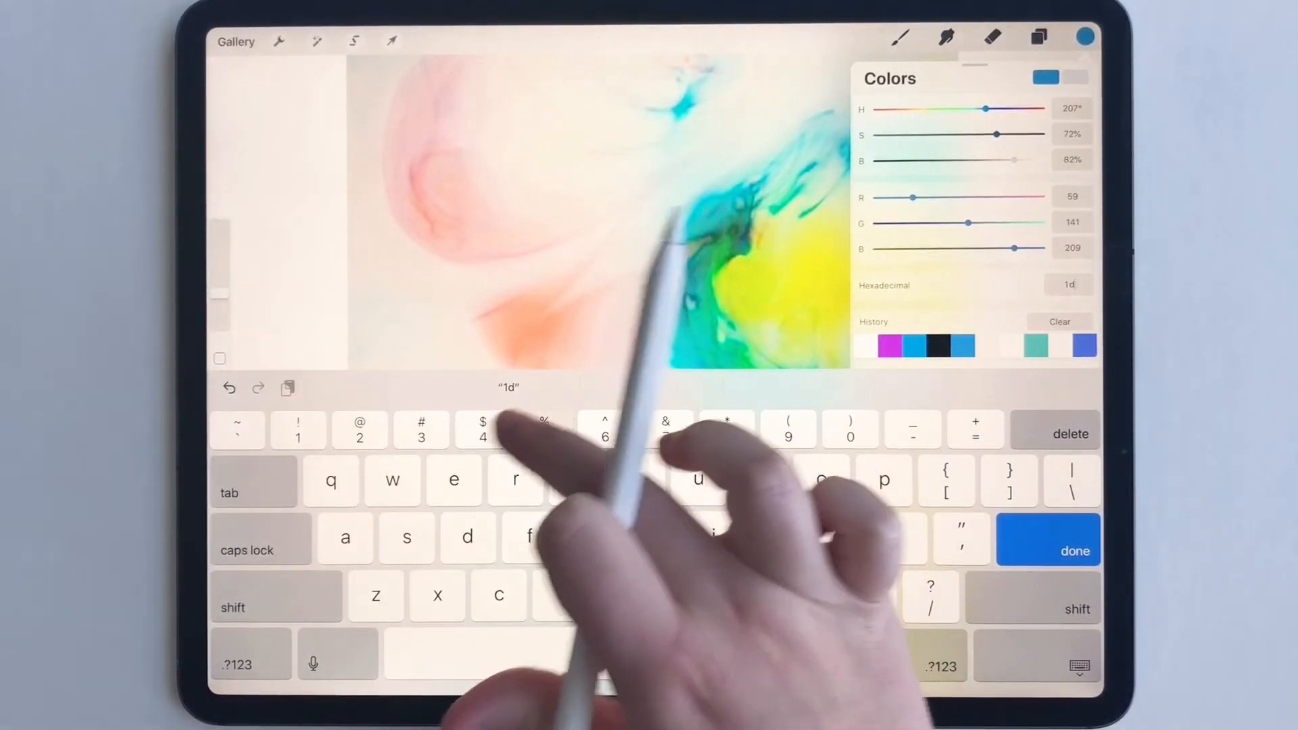
pyautogui.write('5a6d')
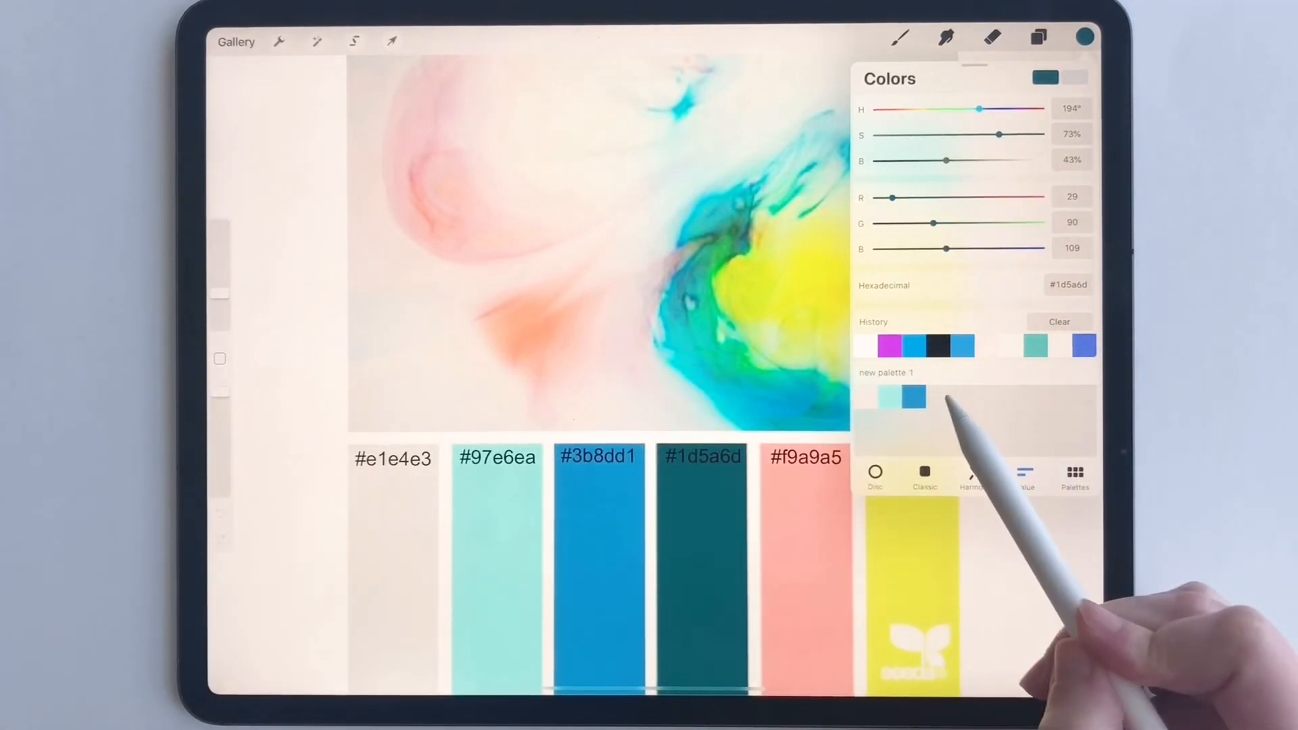
pyautogui.click(937, 398)
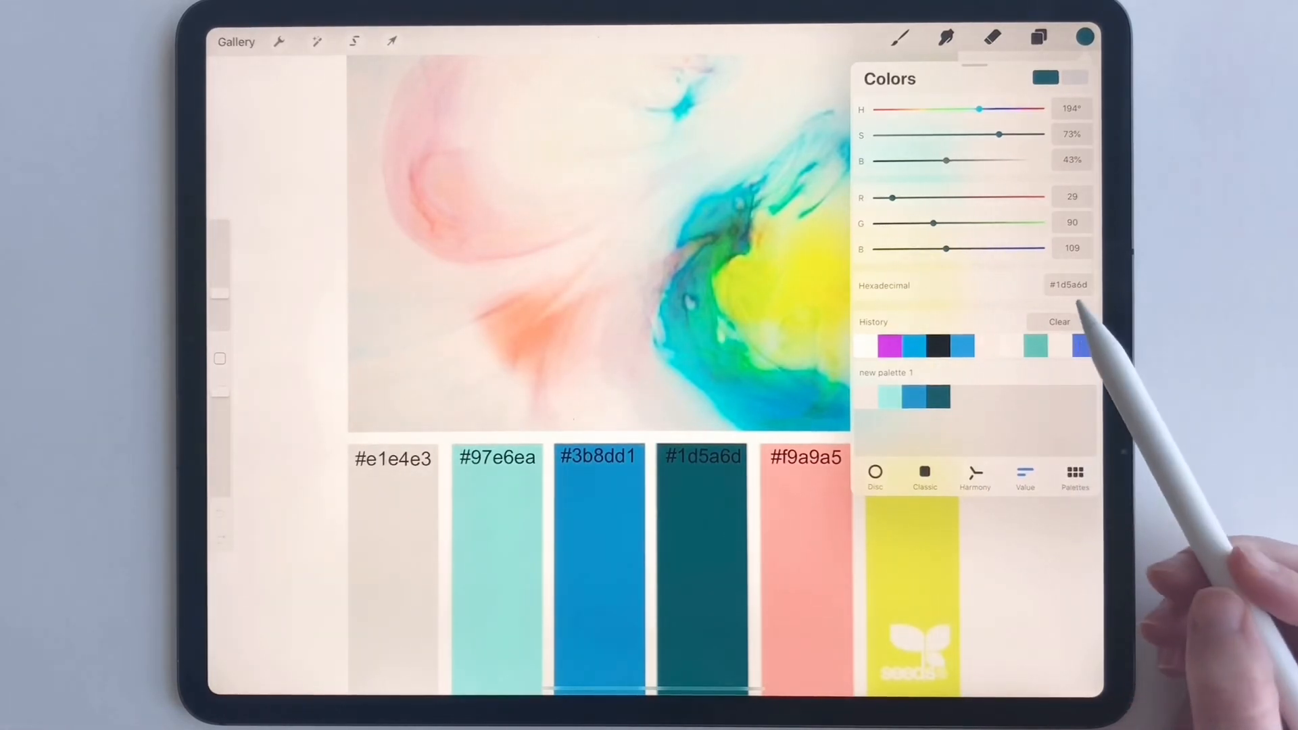
# Enter pink hex f9a9a5 as the active colour.
pyautogui.click(1066, 285)
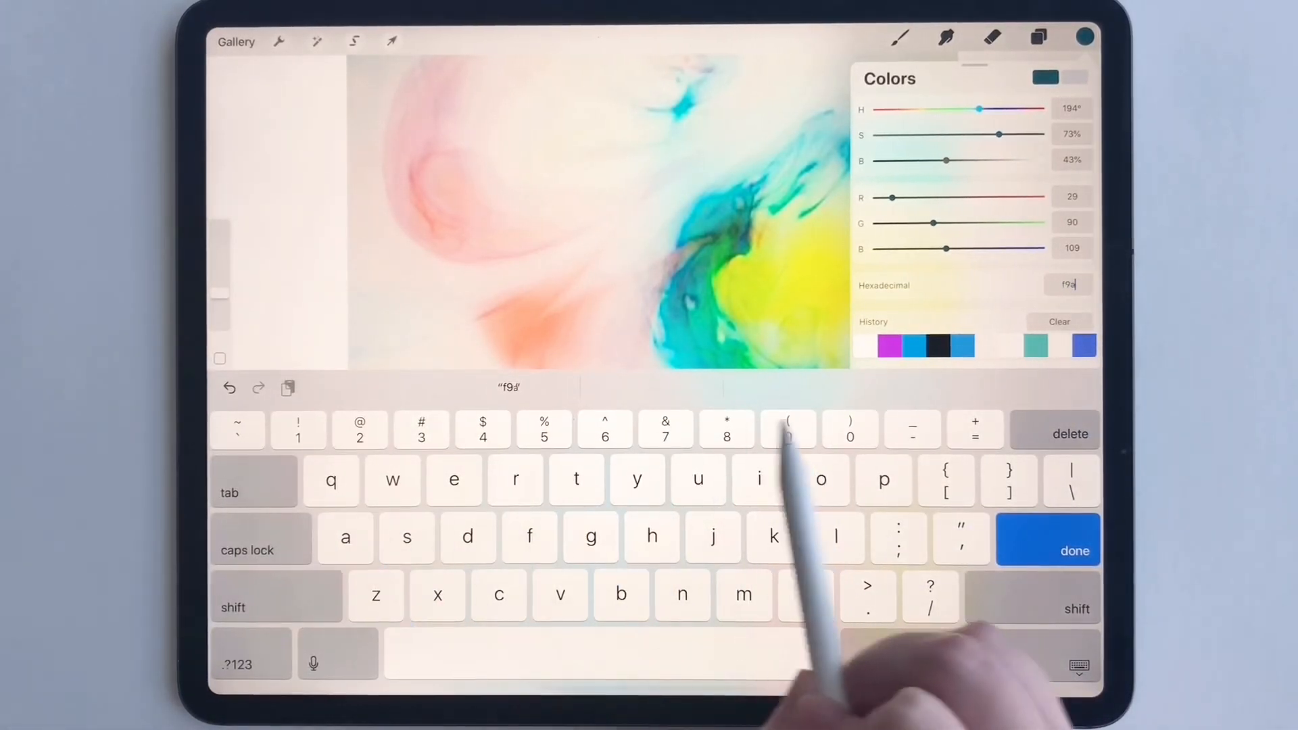
pyautogui.write('9a5')
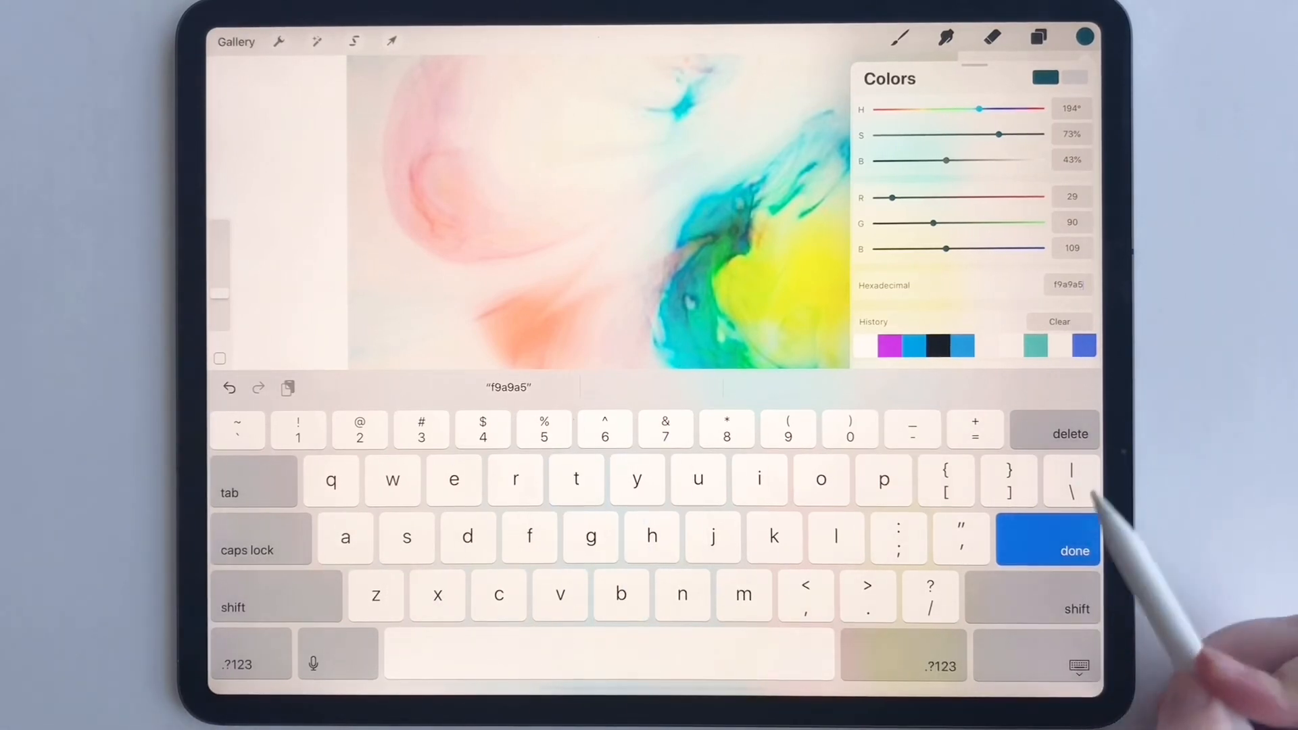
pyautogui.click(1046, 550)
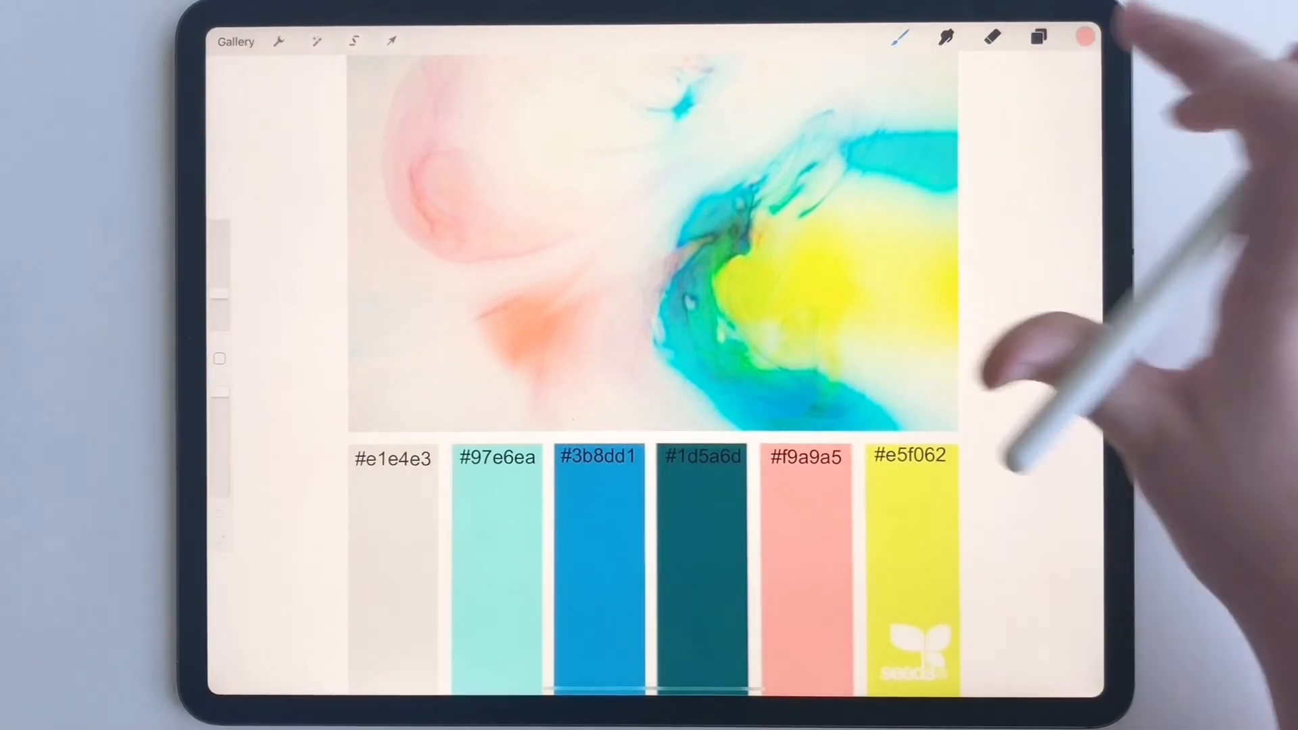
# Add yellow #e5f062 to 'new palette 1' and return to the palettes list.
pyautogui.click(1084, 37)
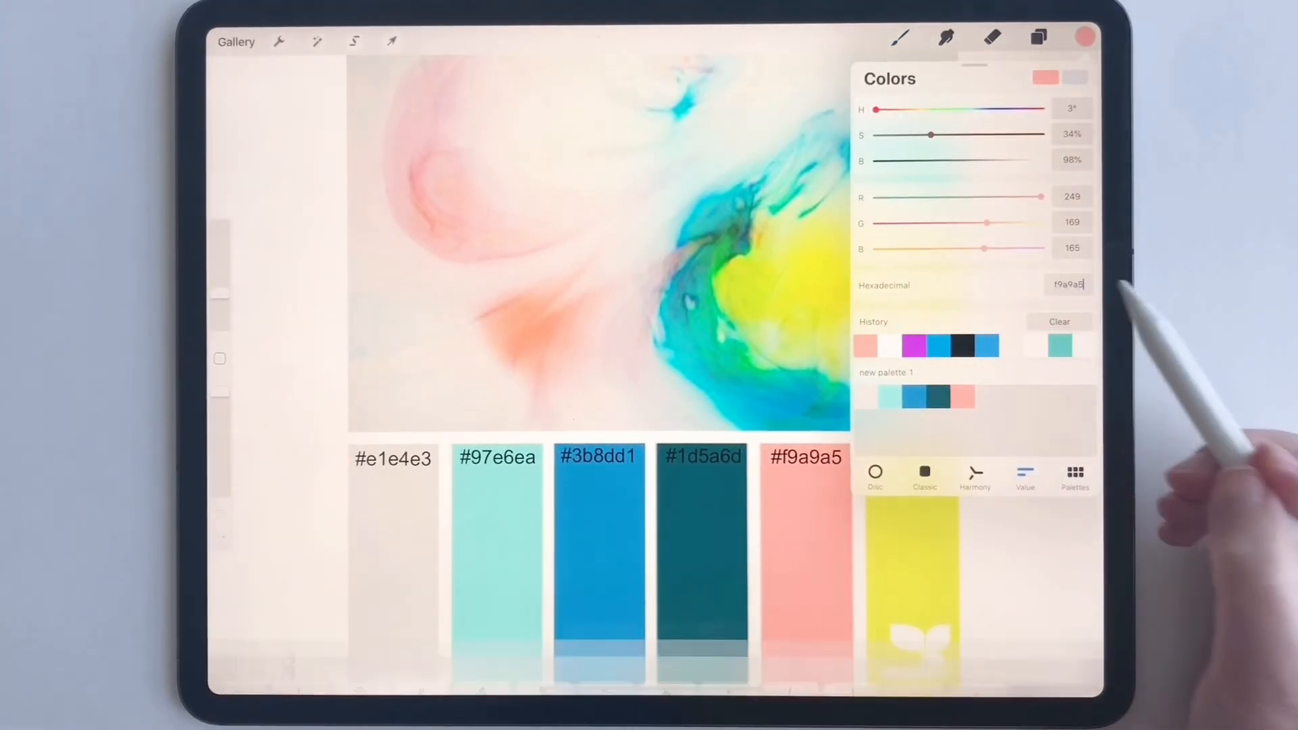
pyautogui.click(1066, 285)
pyautogui.write('#e5f062')
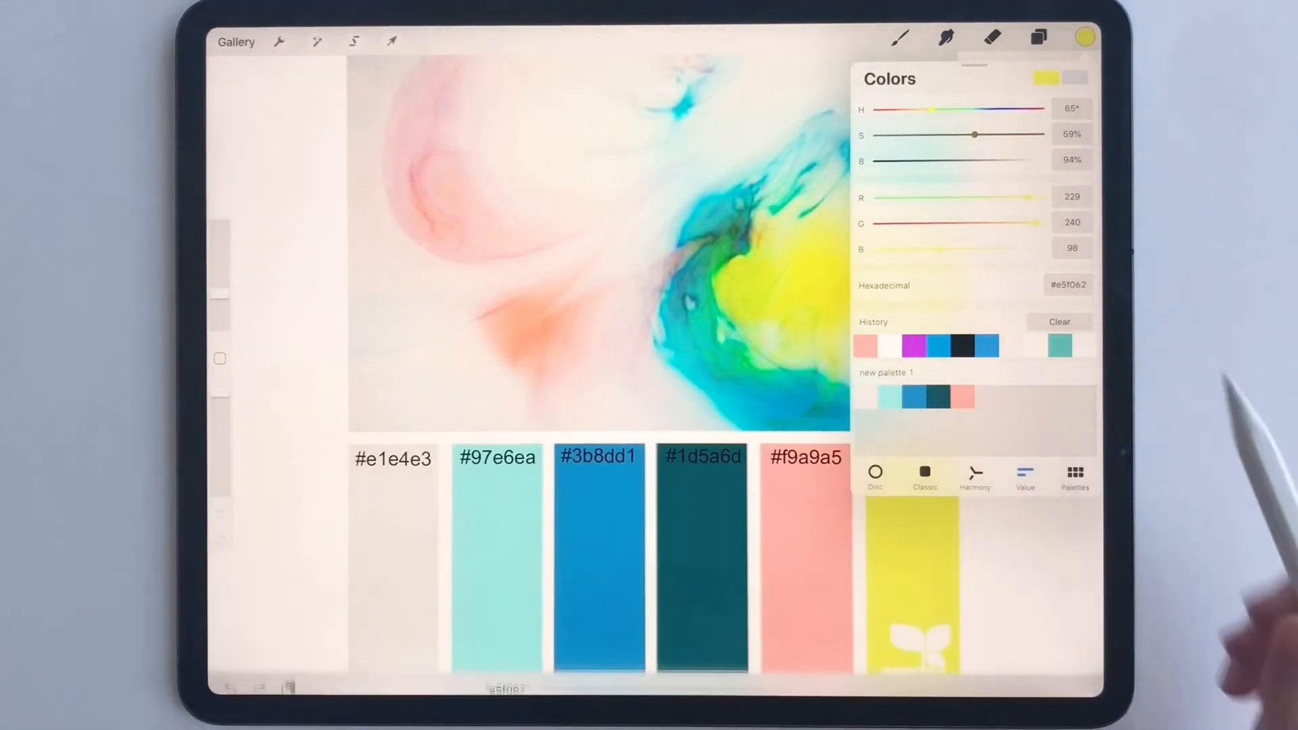
pyautogui.click(988, 398)
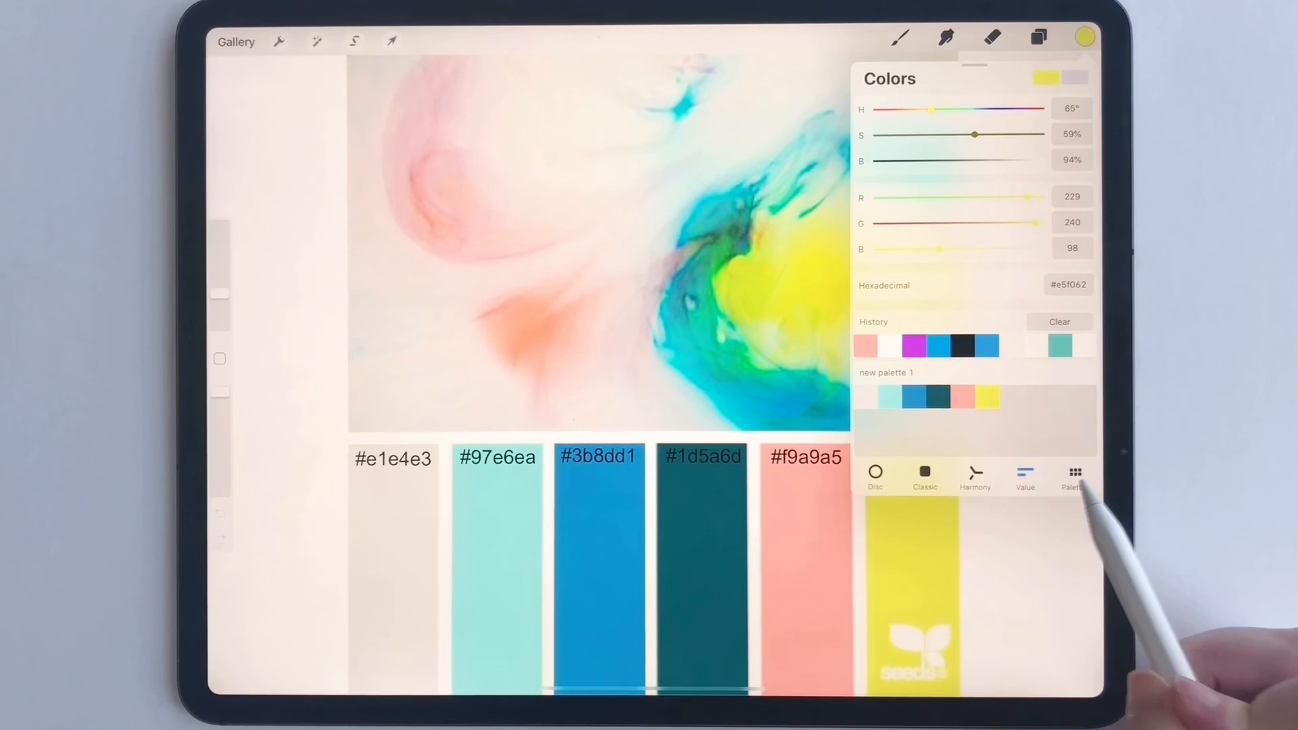
pyautogui.click(1073, 478)
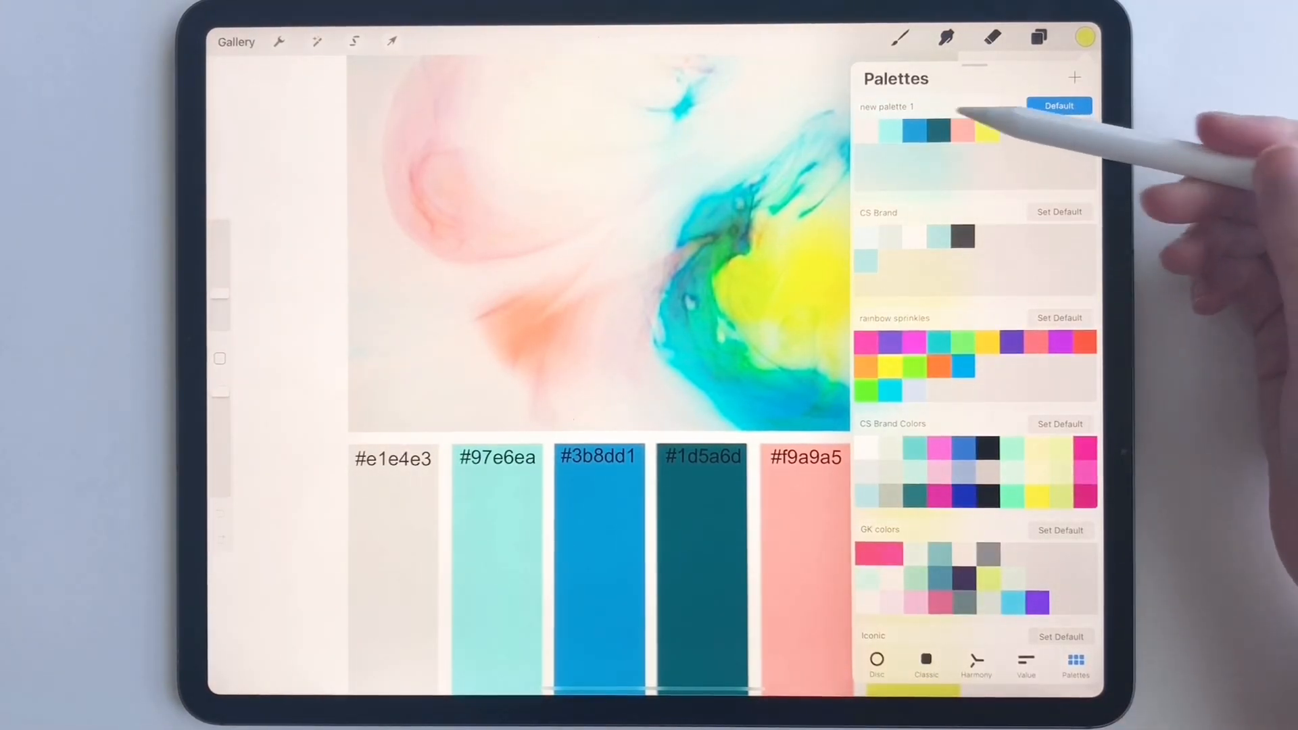